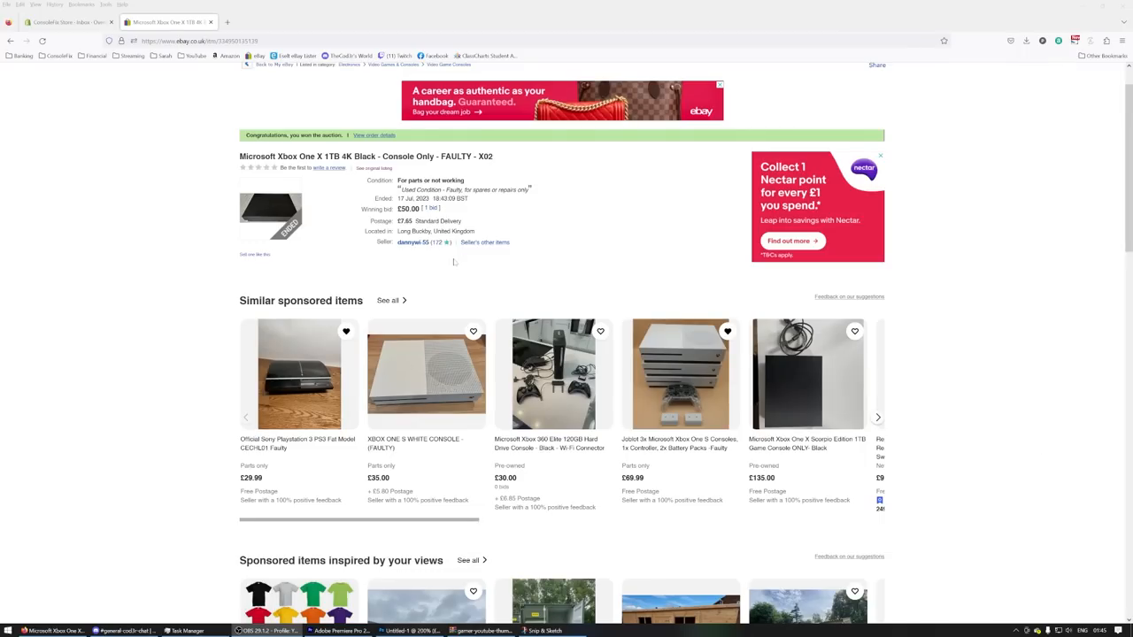
Step: Scroll down to the Xbox One X listing's item specifics and seller fault description
{"action": "scroll", "scroll_direction": "down", "scroll_amount": 3}
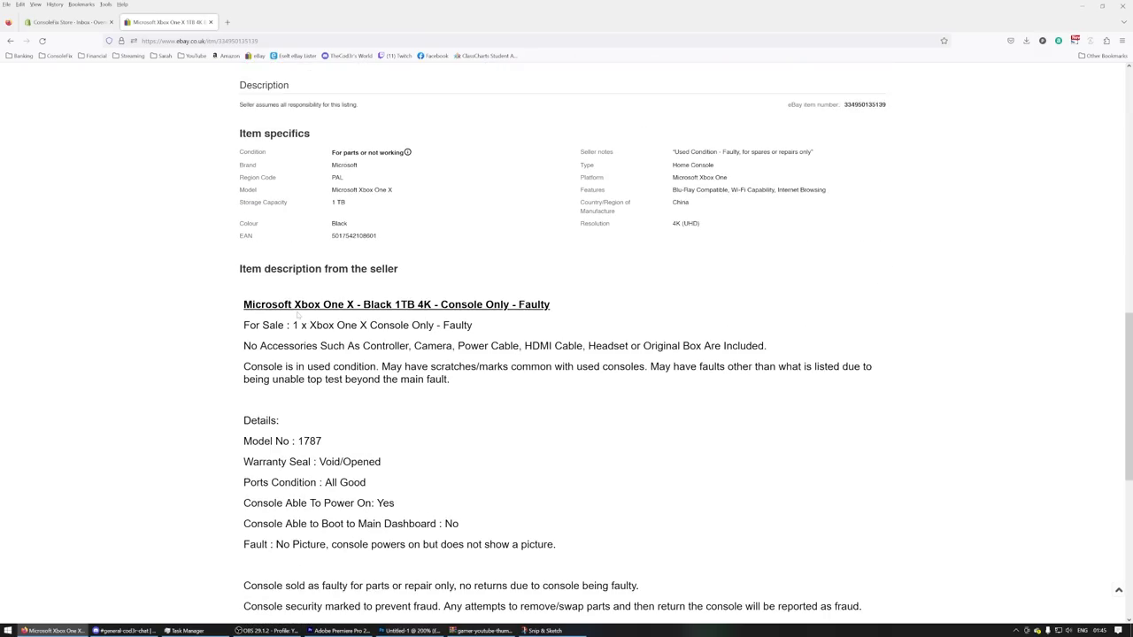
{"action": "scroll", "scroll_direction": "down", "scroll_amount": 3}
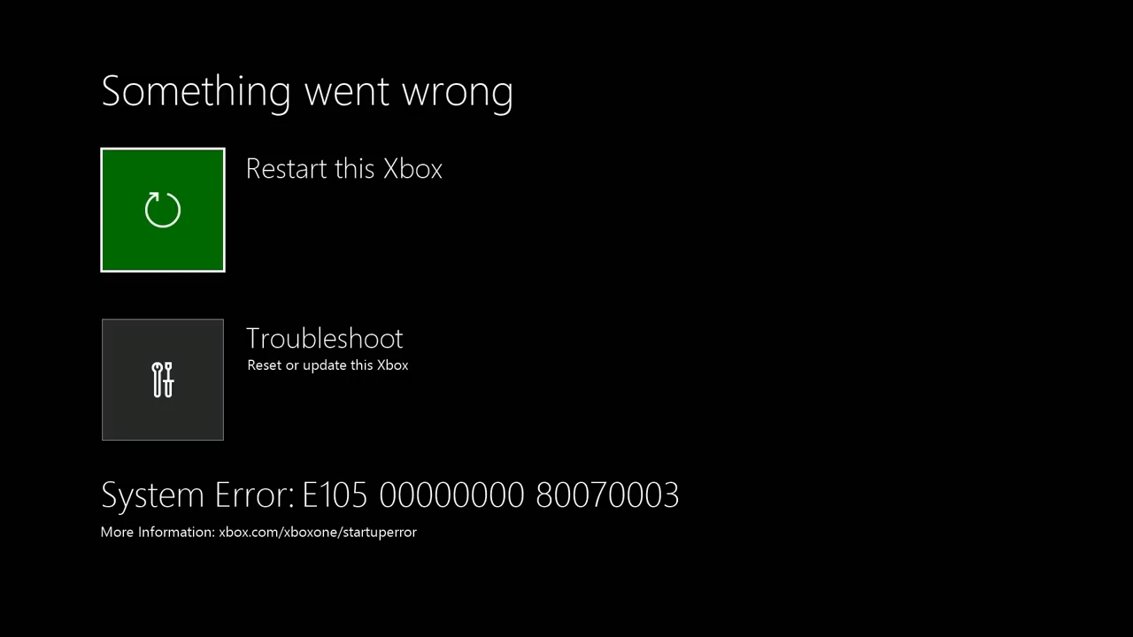
Step: Choose 'Troubleshoot (Reset or update this Xbox)' on the E105 Something went wrong screen
{"action": "left_click", "coordinate": [162, 379]}
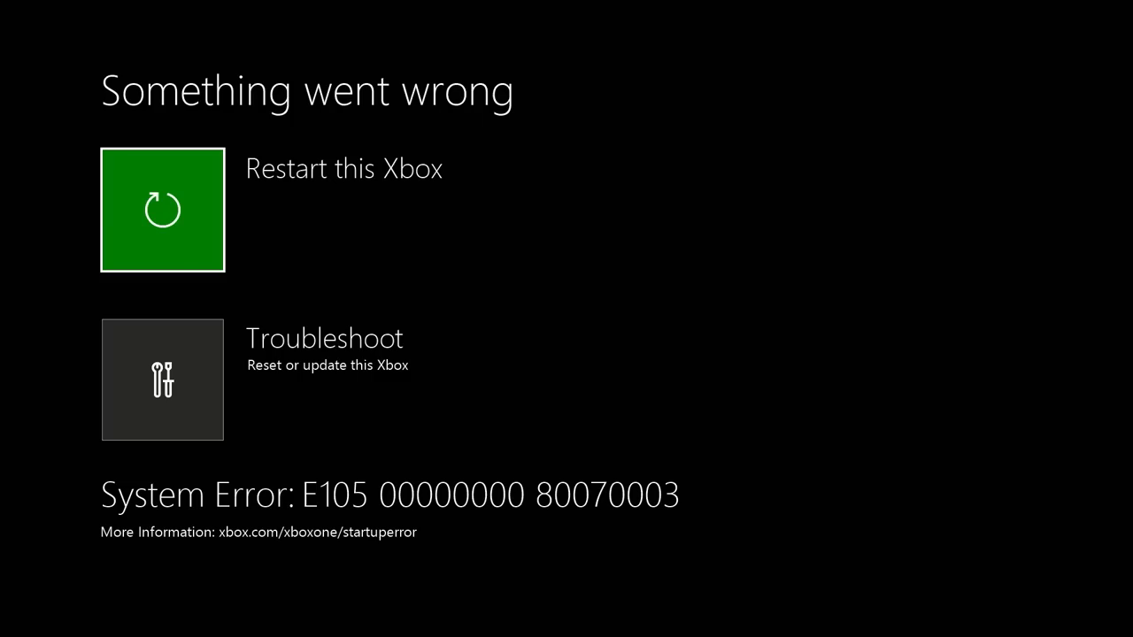
{"action": "left_click", "coordinate": [162, 380]}
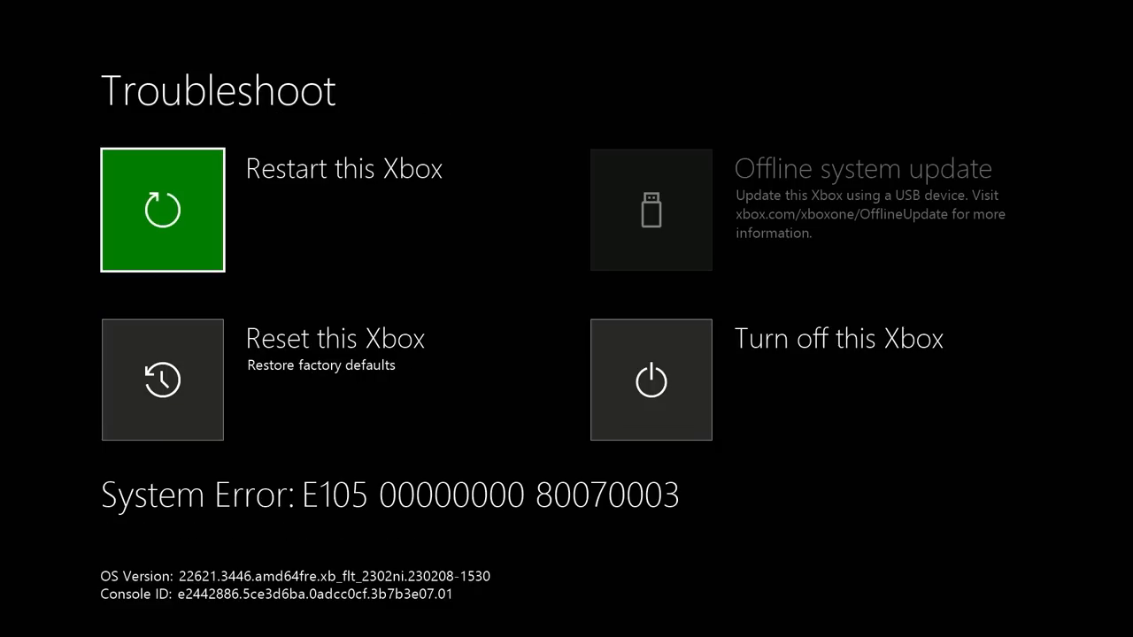
Step: Restart the Xbox from the Troubleshoot menu twice, retrying startup after each error
{"action": "left_click", "coordinate": [161, 379]}
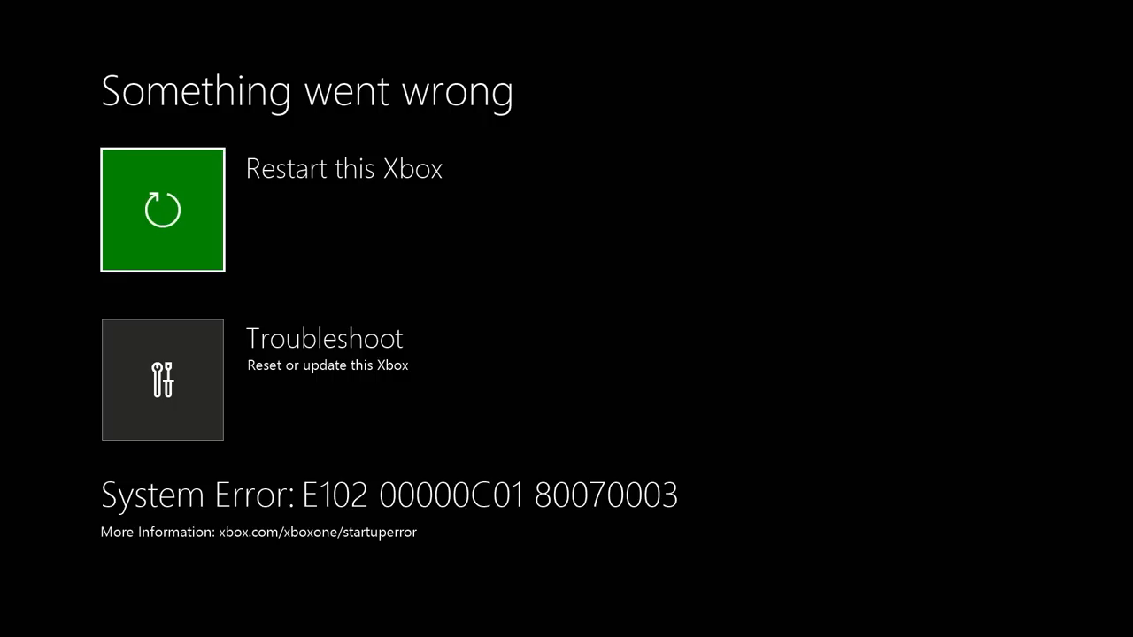
{"action": "left_click", "coordinate": [162, 379]}
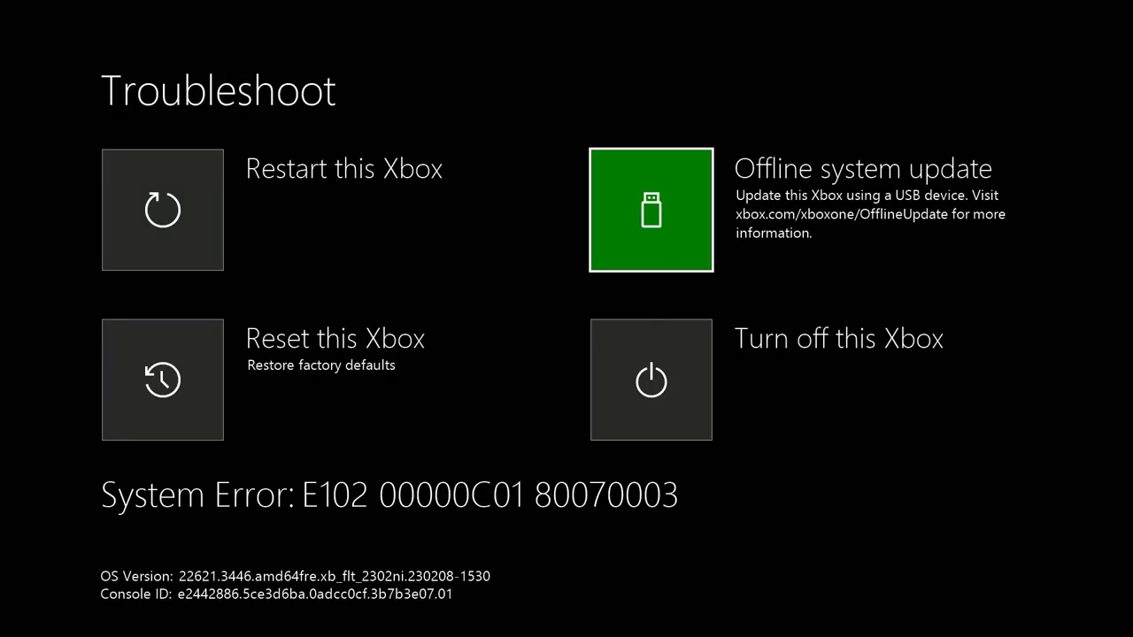
{"action": "left_click", "coordinate": [651, 209]}
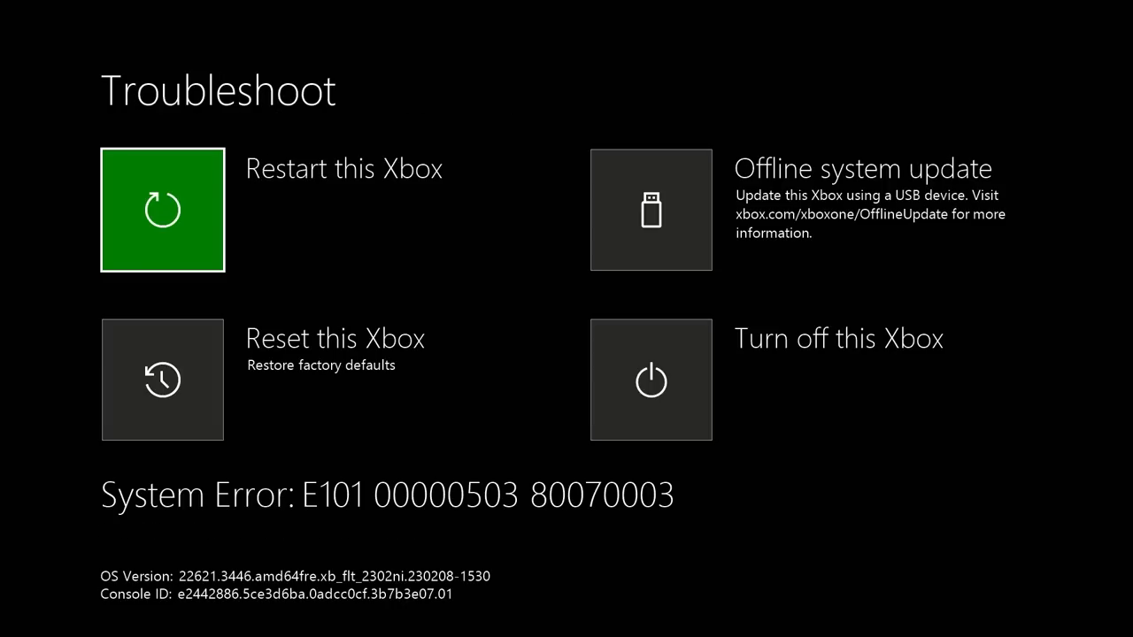
{"action": "left_click", "coordinate": [162, 209]}
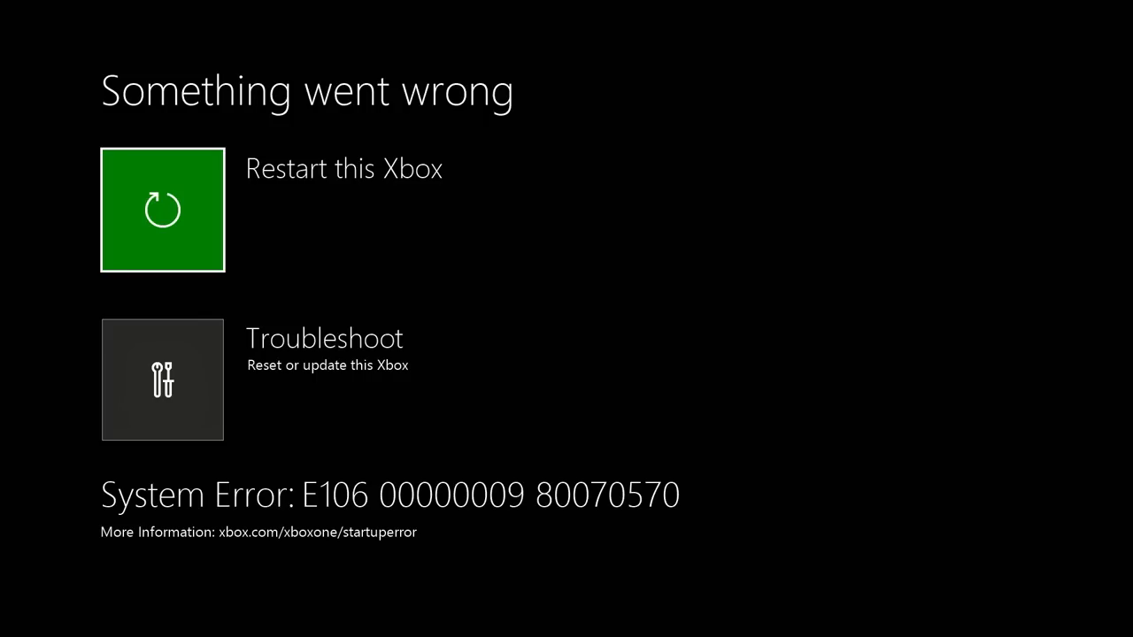
Step: Restart the Xbox after the E106 error so it boots into setup's English variety screen
{"action": "left_click", "coordinate": [162, 210]}
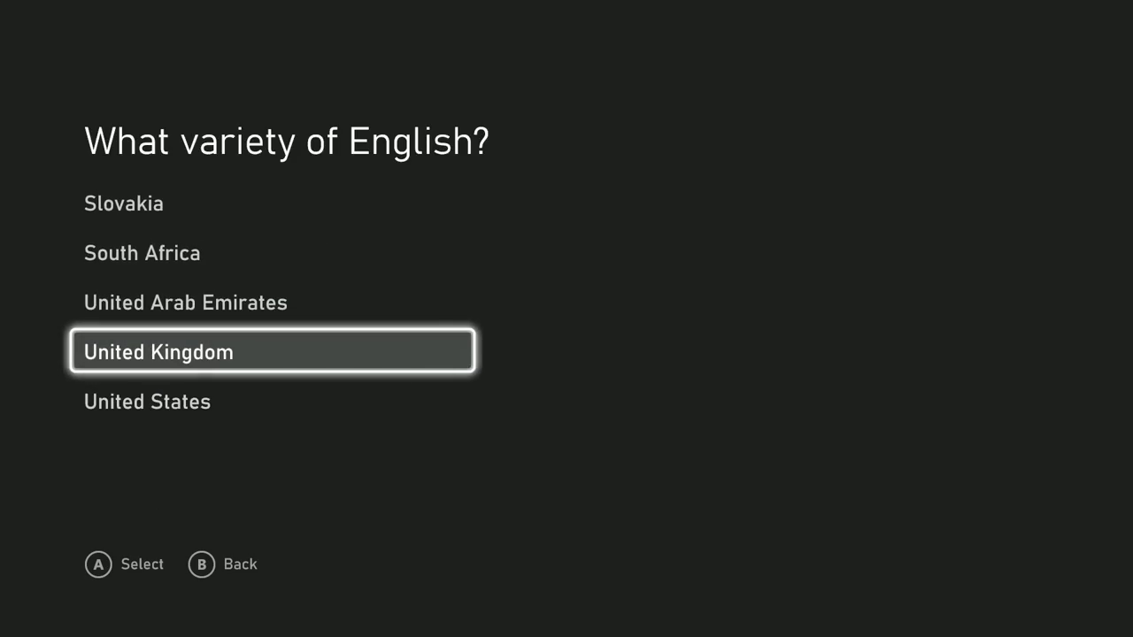
Step: Change the language to English (United Kingdom) and dismiss the Game Pass cloud gaming prompt
{"action": "left_click", "coordinate": [272, 351]}
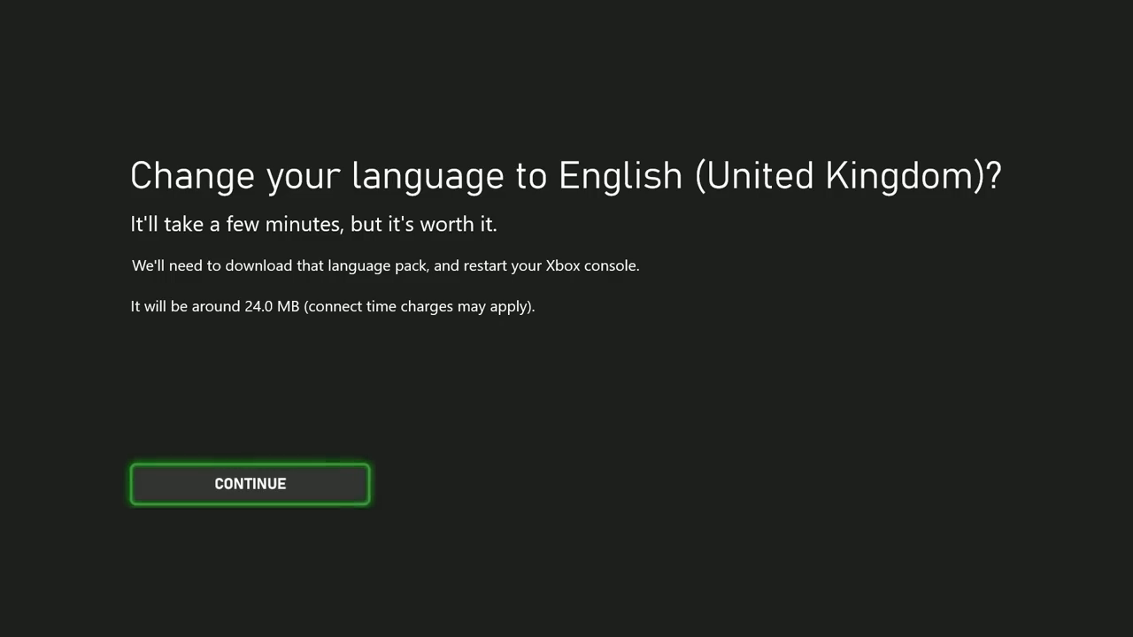
{"action": "left_click", "coordinate": [250, 483]}
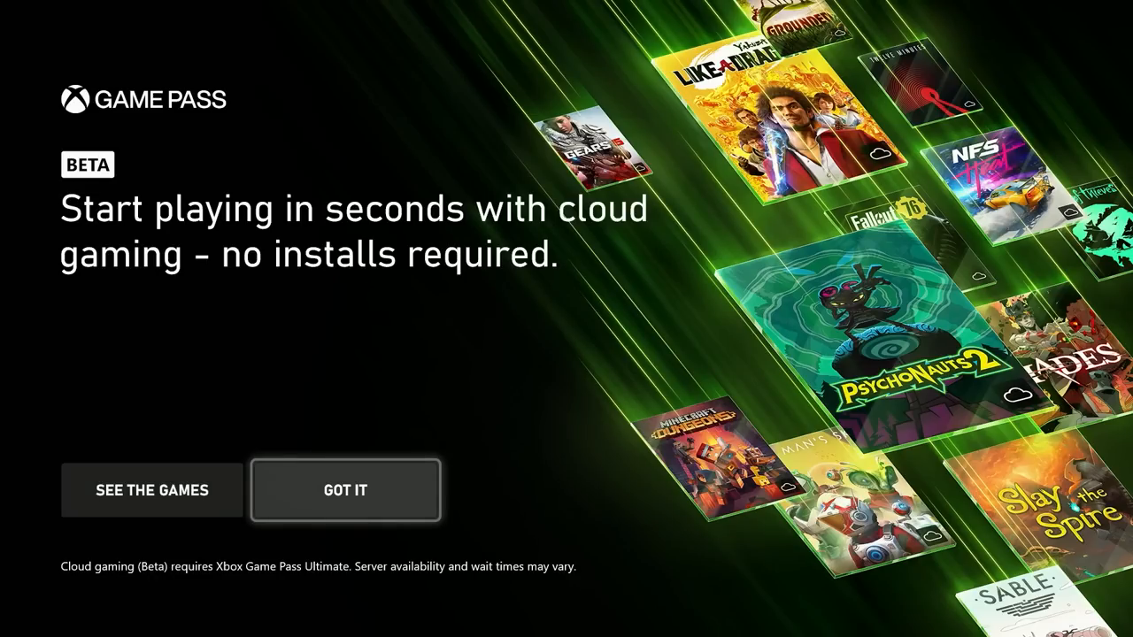
{"action": "left_click", "coordinate": [346, 491]}
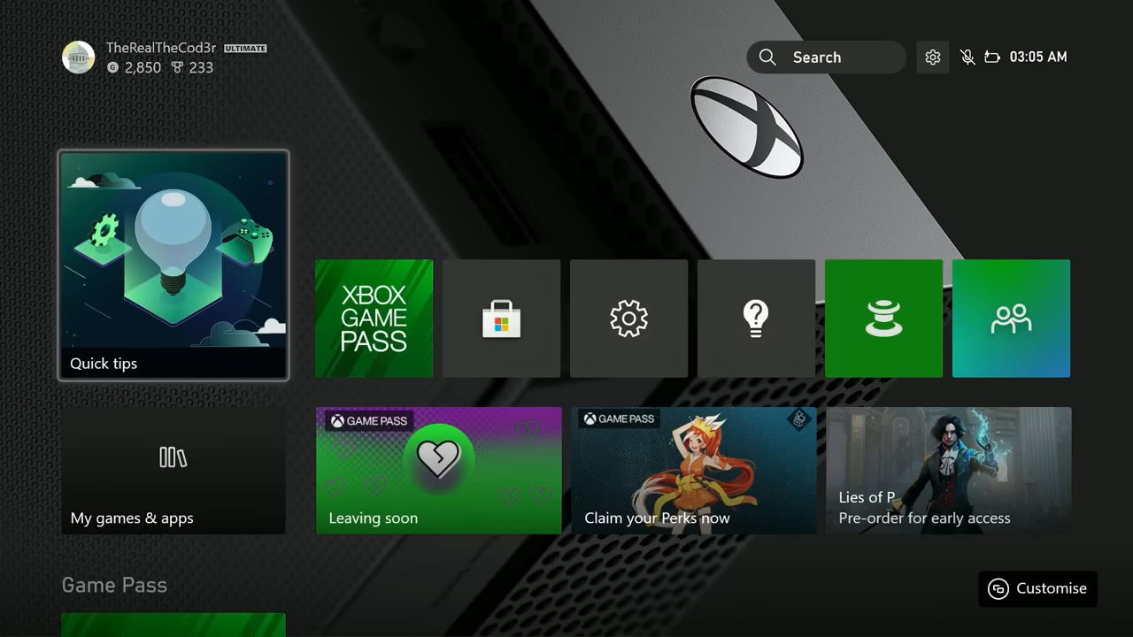